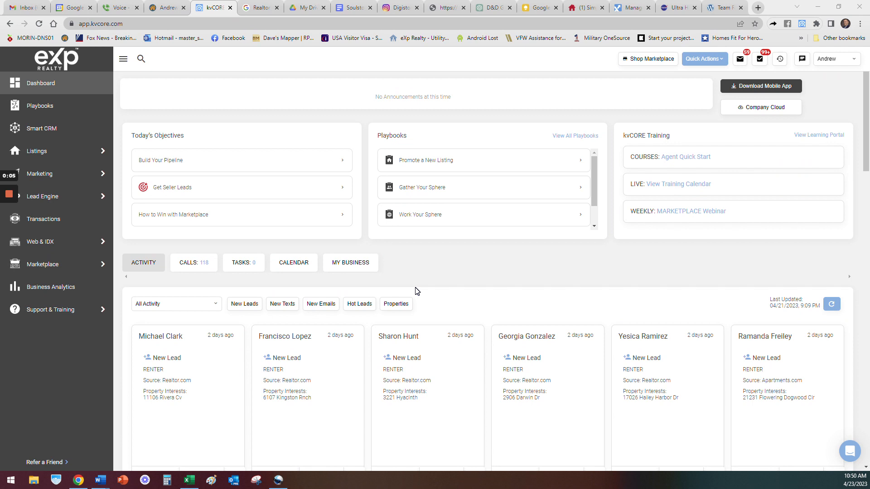
pyautogui.moveTo(814, 104)
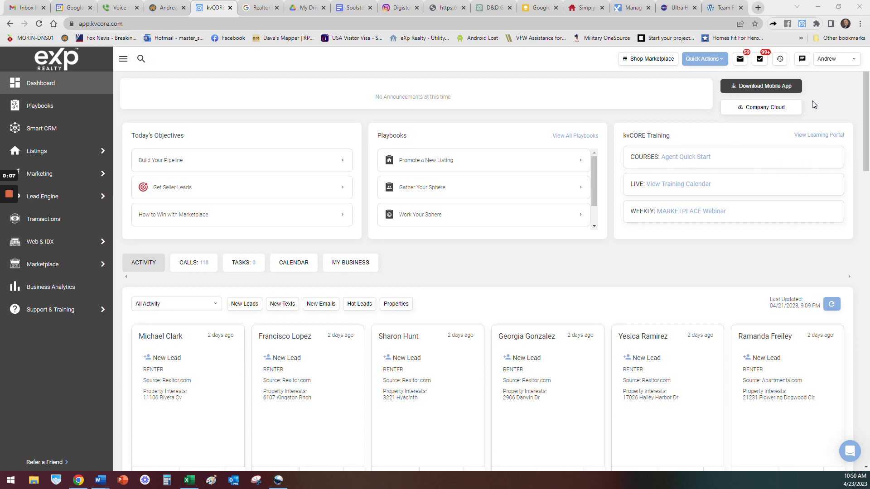
pyautogui.moveTo(830, 90)
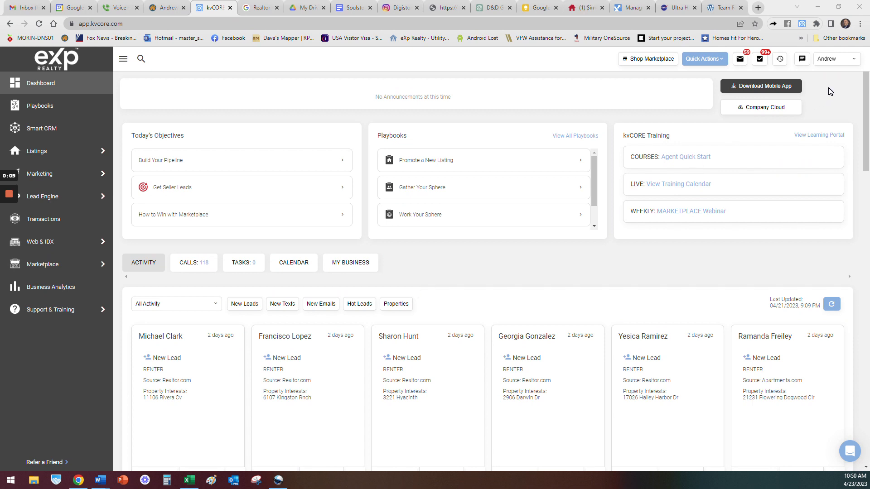
pyautogui.moveTo(802, 59)
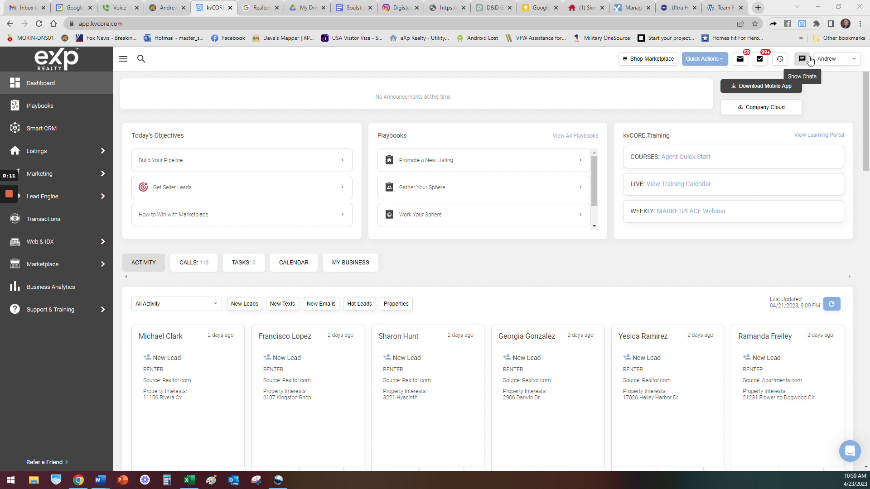
pyautogui.moveTo(803, 24)
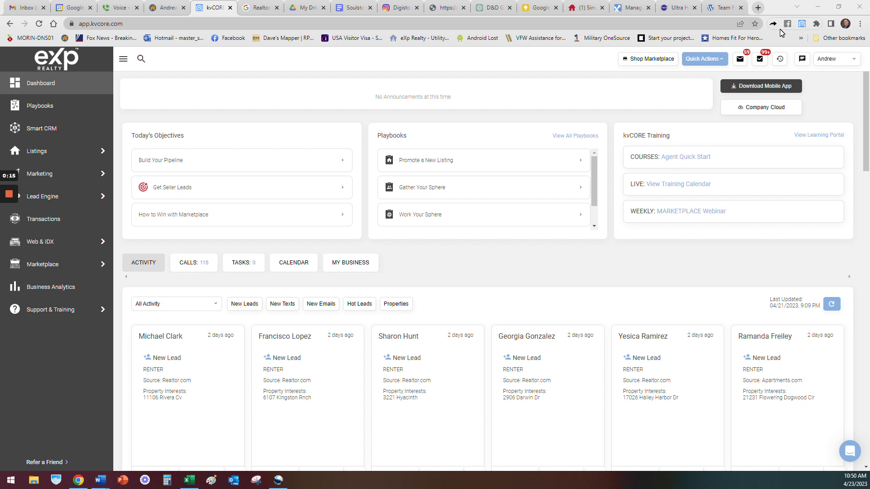
pyautogui.moveTo(587, 68)
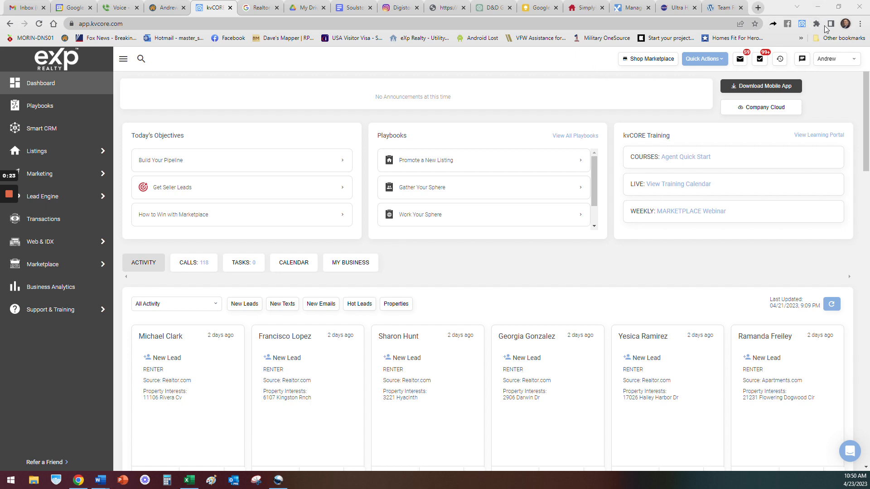
# - From the kvCORE extension settings, choose Set Url to bring up Craigslist's region directory
pyautogui.click(817, 24)
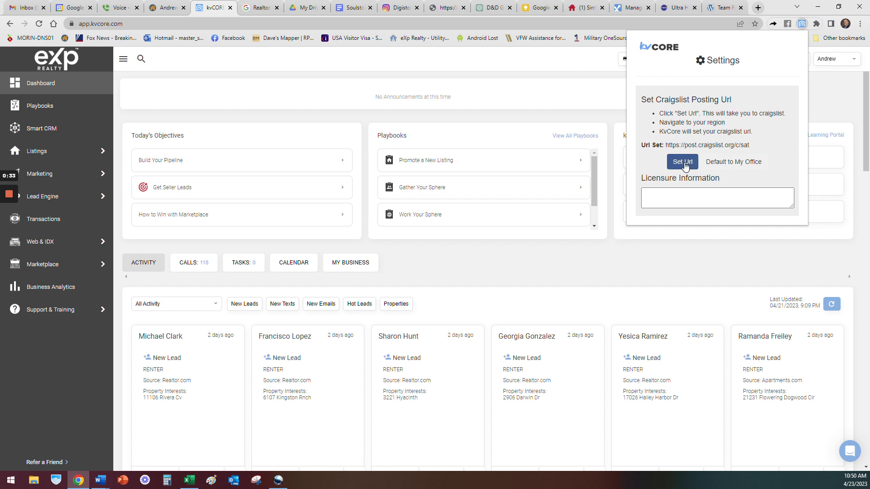
pyautogui.click(683, 162)
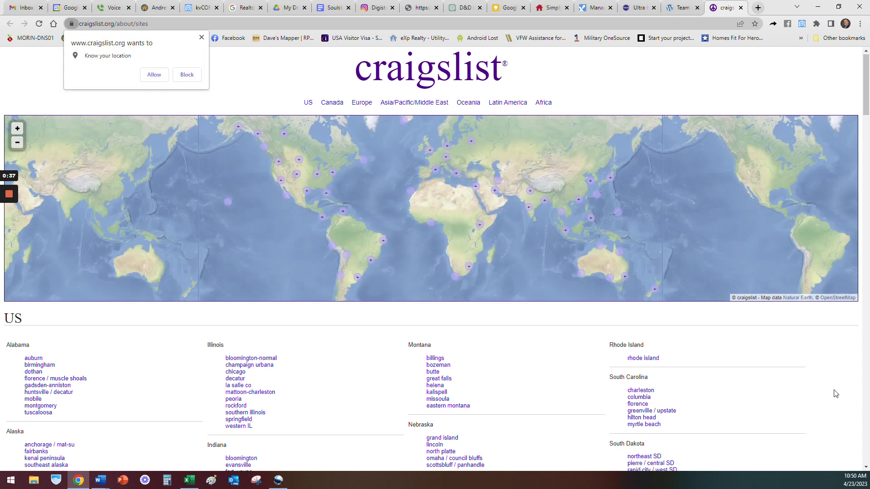
# - Pick san antonio under Texas as the posting region, then view the account's recent postings
pyautogui.scroll(-3)
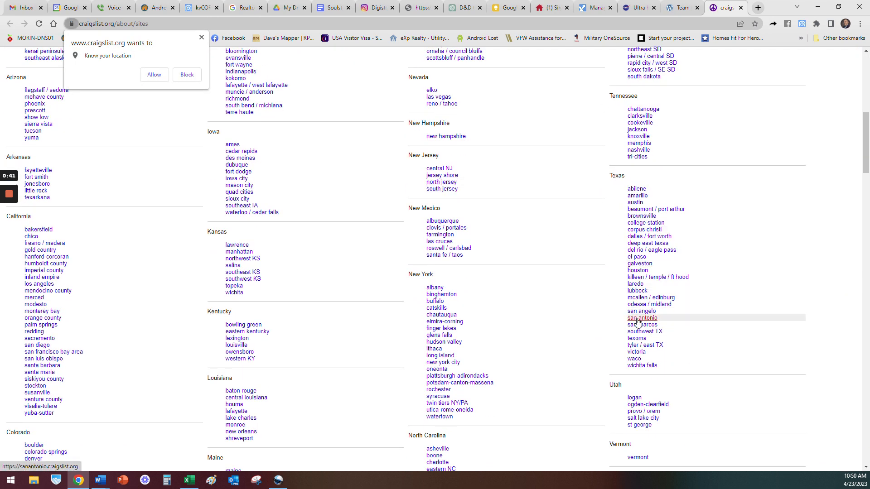
pyautogui.click(643, 318)
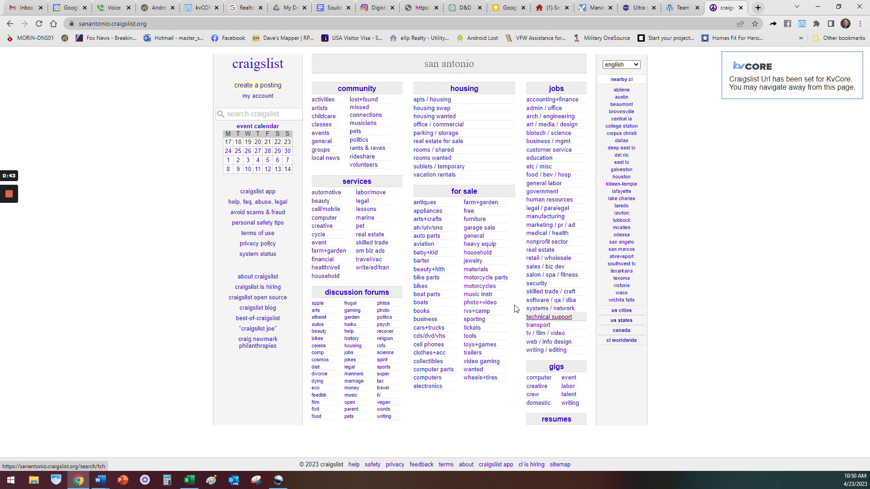
pyautogui.click(257, 96)
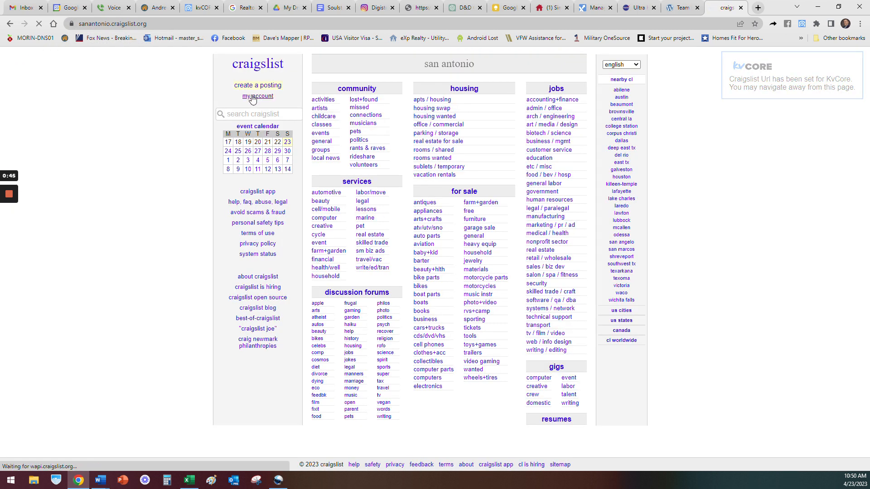
pyautogui.click(257, 96)
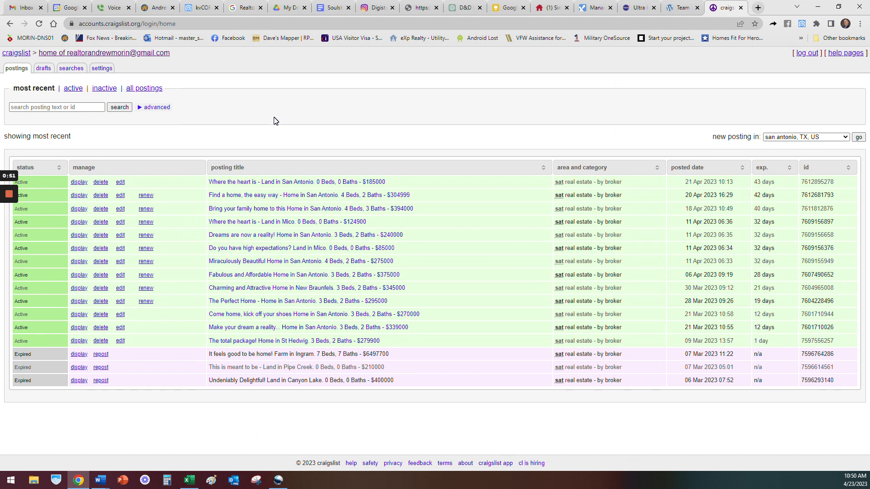
pyautogui.moveTo(436, 146)
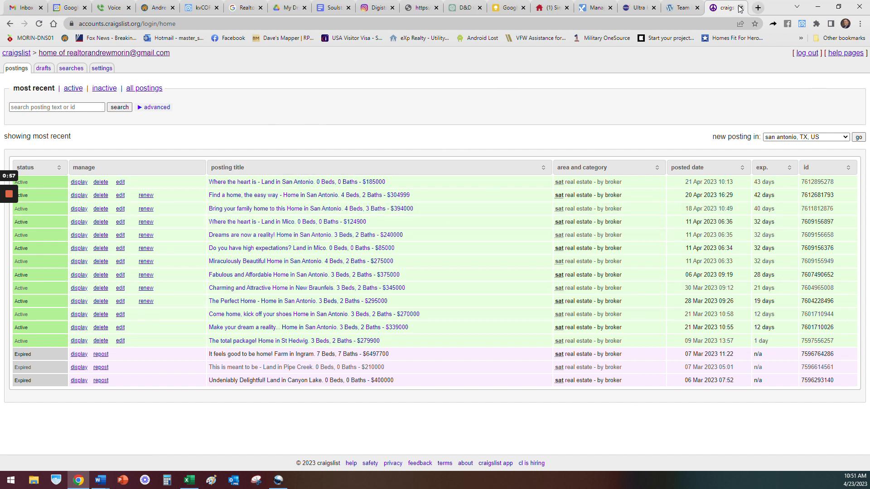
# - Return to kvCORE, find 462 Suncrest Dr in the MLS listings and copy its MLS number
pyautogui.click(213, 8)
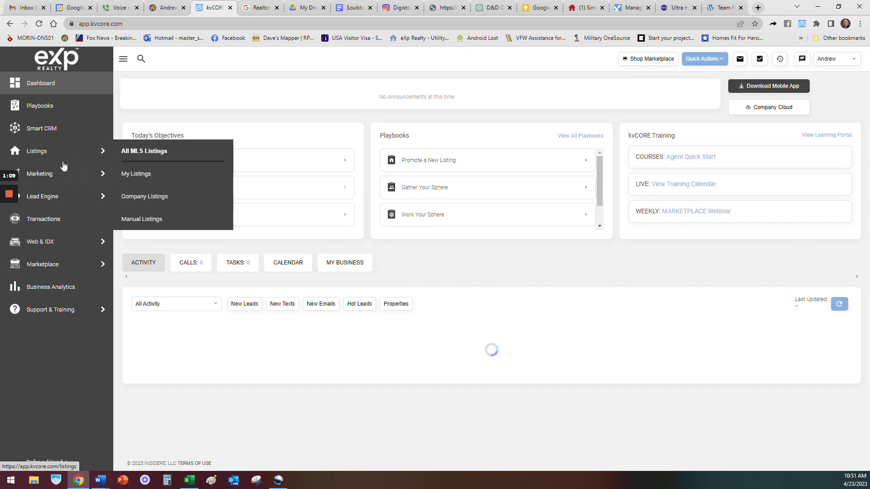
pyautogui.click(144, 150)
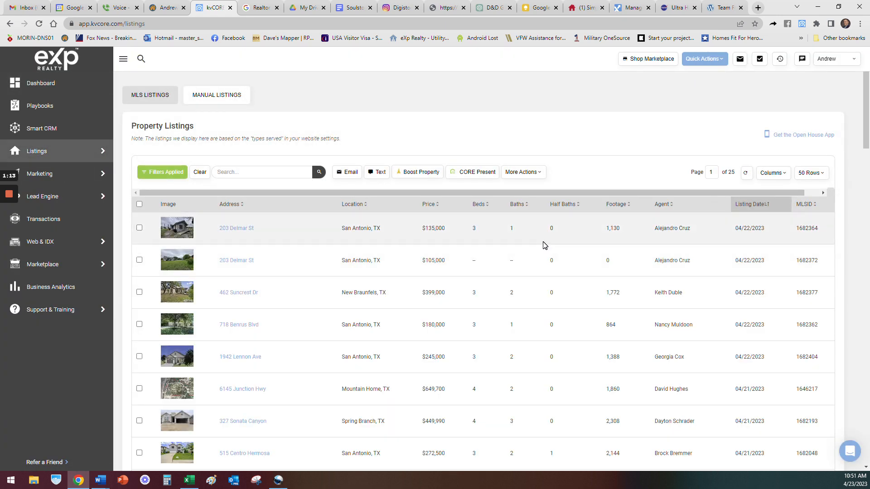
pyautogui.click(238, 292)
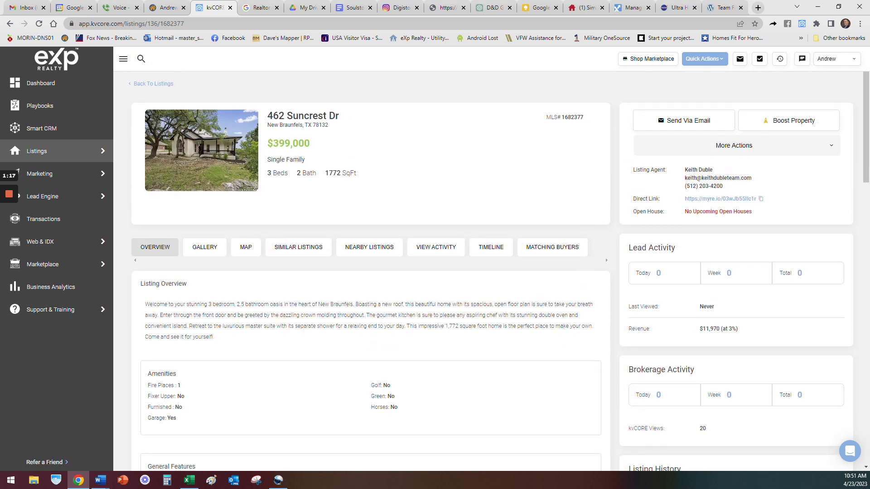
pyautogui.doubleClick(572, 117)
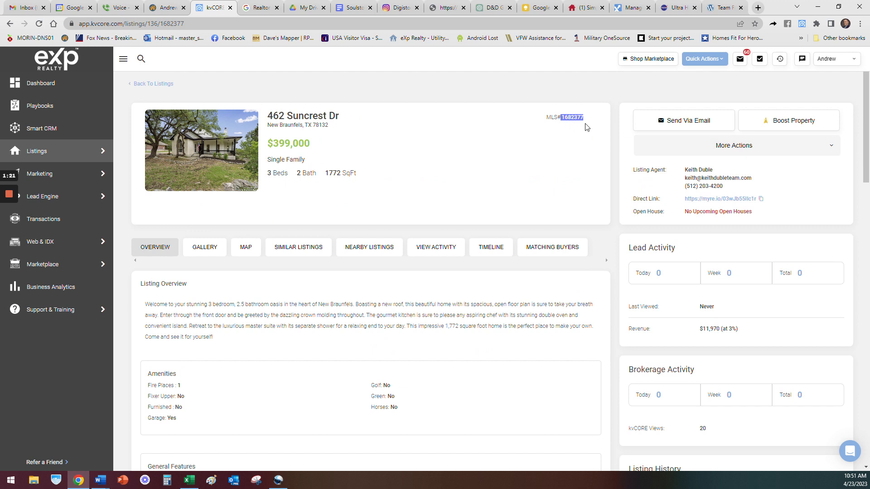
# - Send the listing to Craigslist via More Actions > Post to Craigslist
pyautogui.click(733, 145)
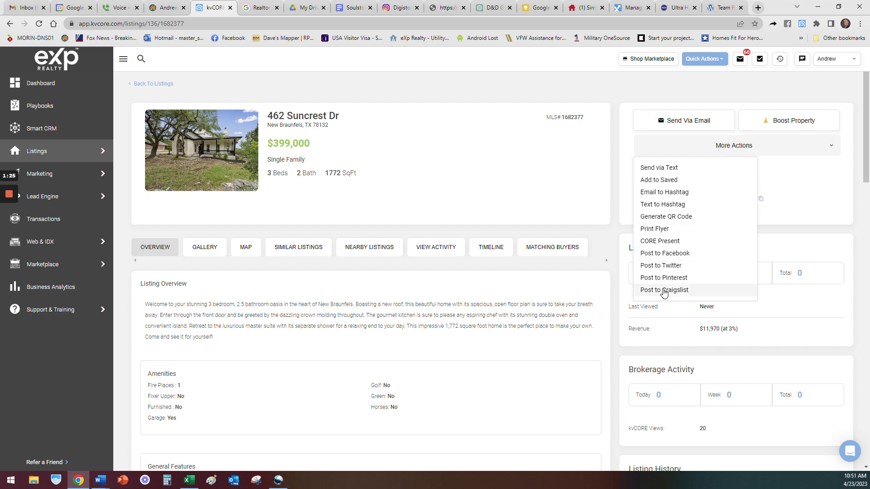
pyautogui.click(664, 290)
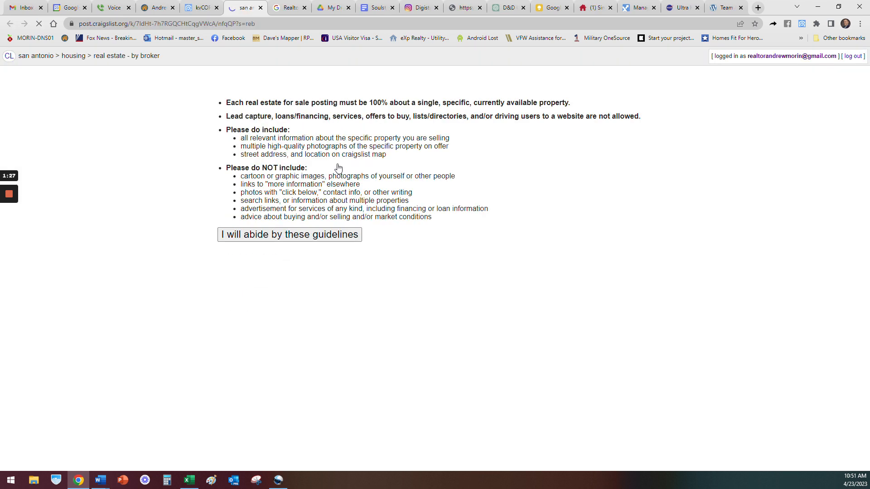
# - Accept the guidelines, edit the draft to read 1,772-square-foot and show MLS number 1682377 in the description
pyautogui.click(289, 234)
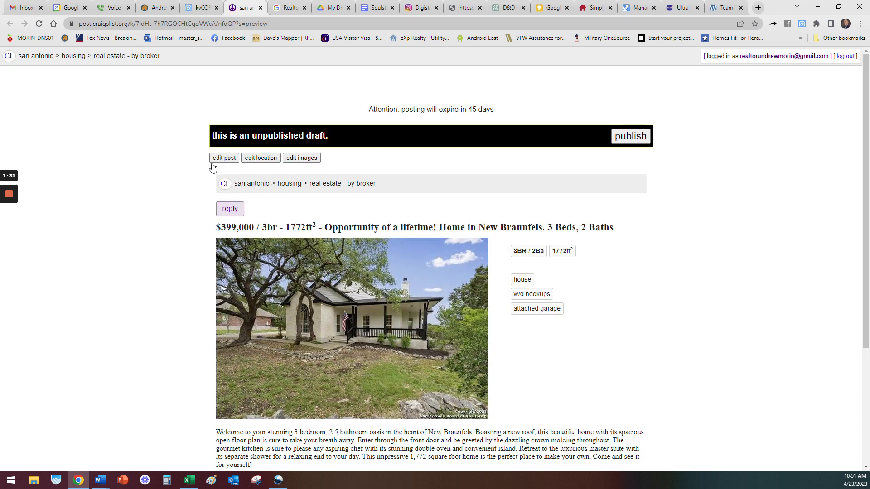
pyautogui.click(223, 158)
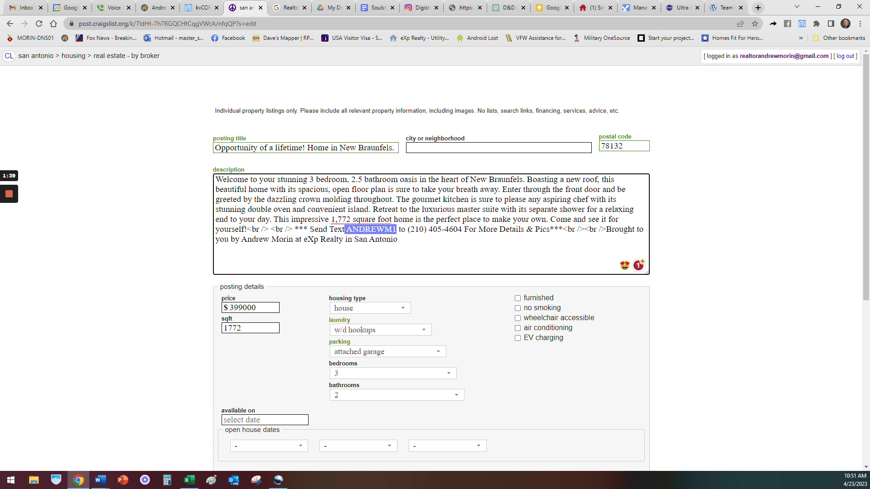
pyautogui.click(360, 219)
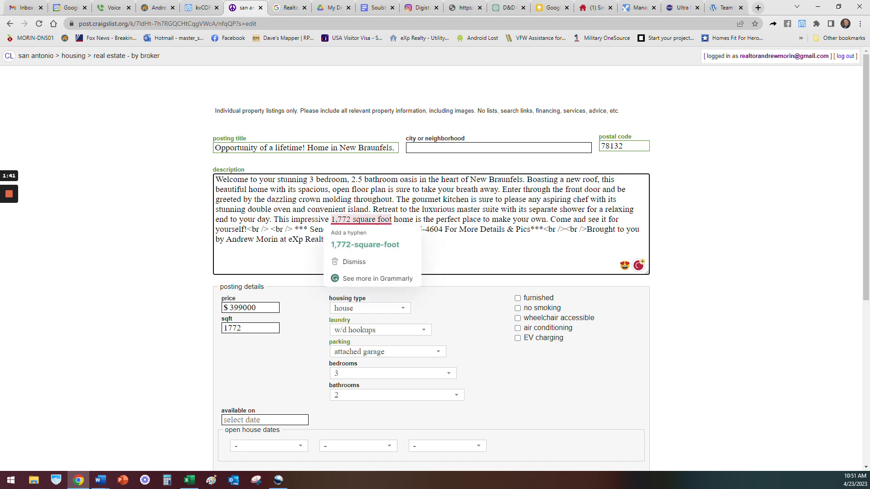
pyautogui.click(365, 244)
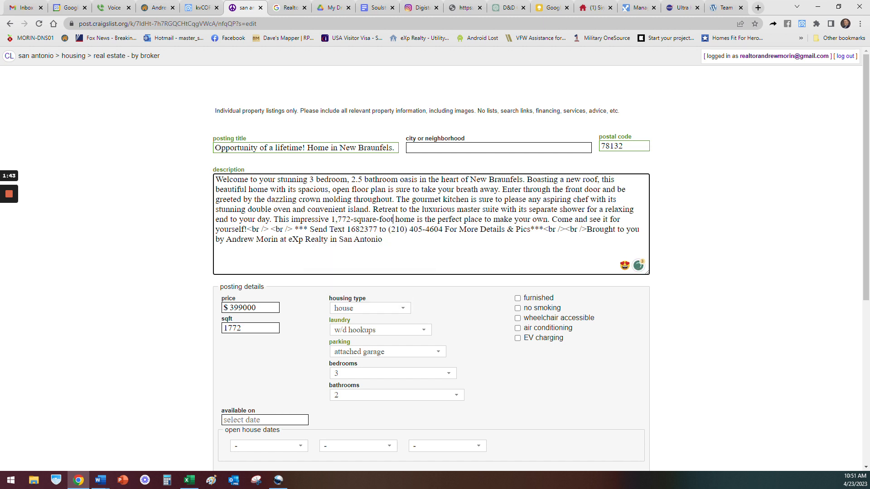
pyautogui.doubleClick(425, 230)
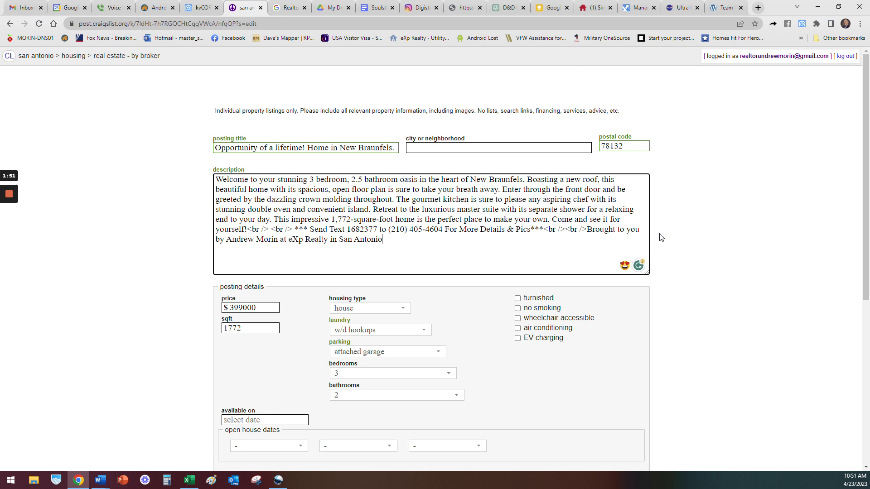
pyautogui.scroll(-3)
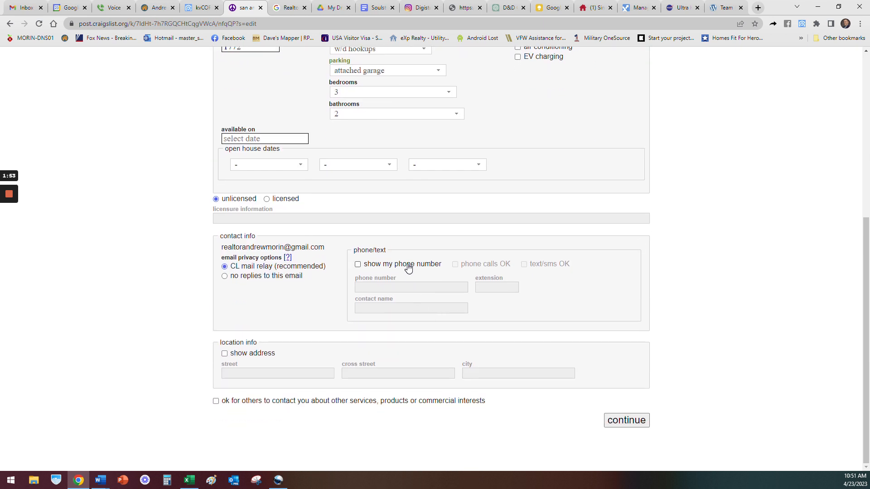
# - Leave the phone number hidden and continue, saving the edits back to the draft preview
pyautogui.click(358, 264)
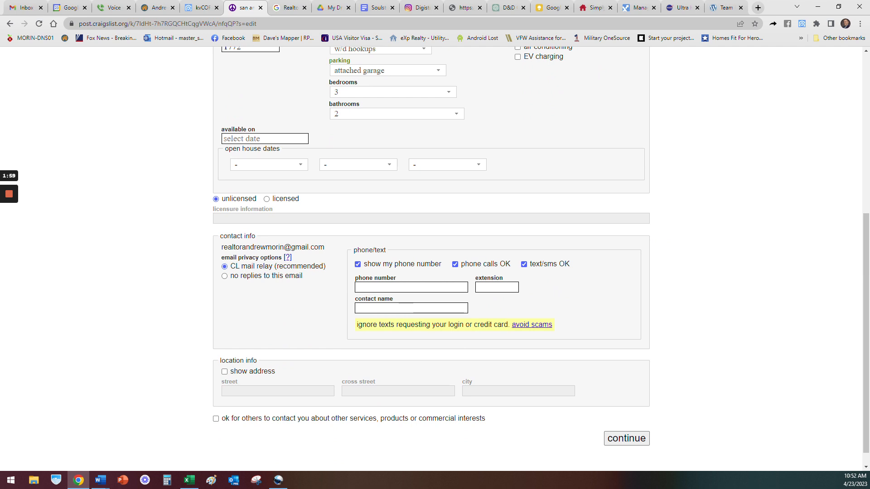
pyautogui.click(626, 439)
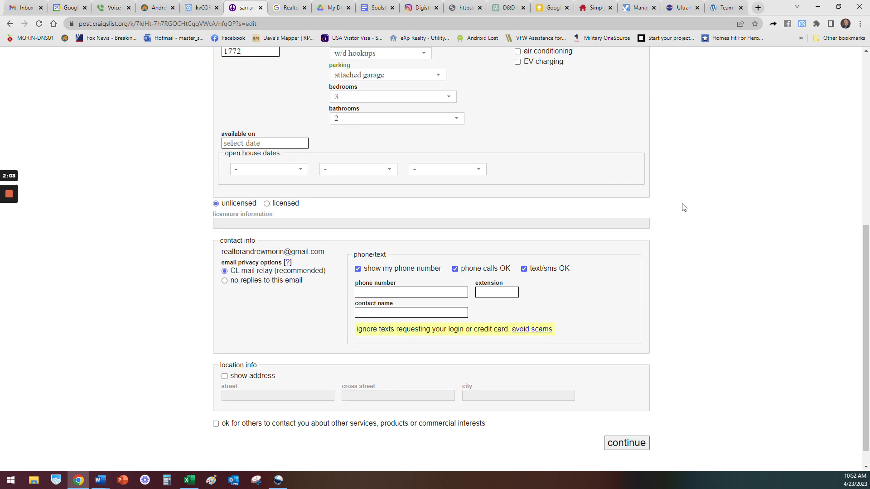
pyautogui.click(358, 269)
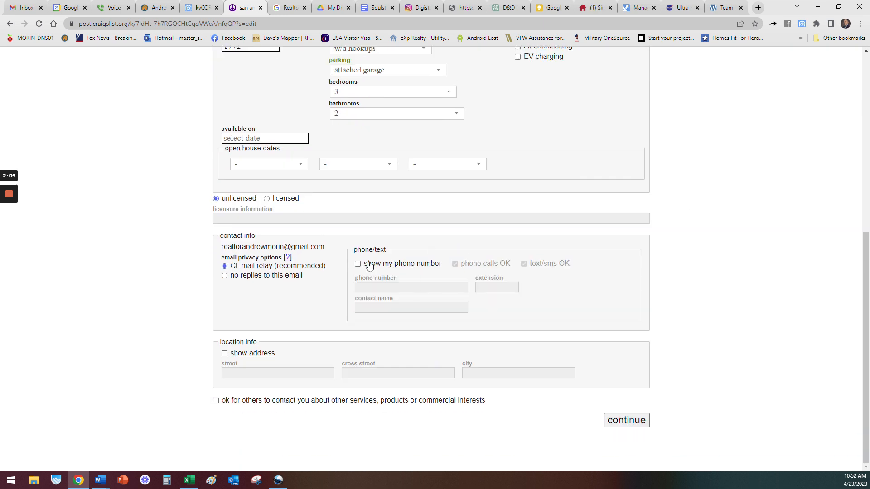
pyautogui.click(627, 420)
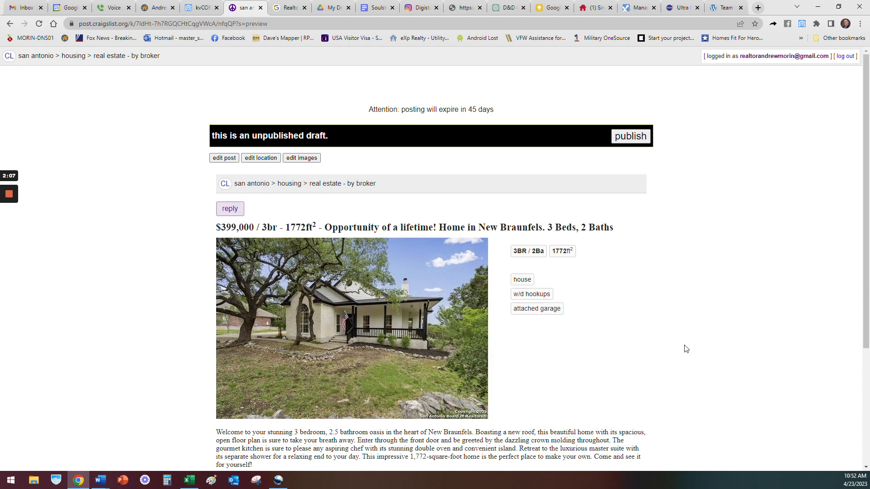
pyautogui.moveTo(651, 177)
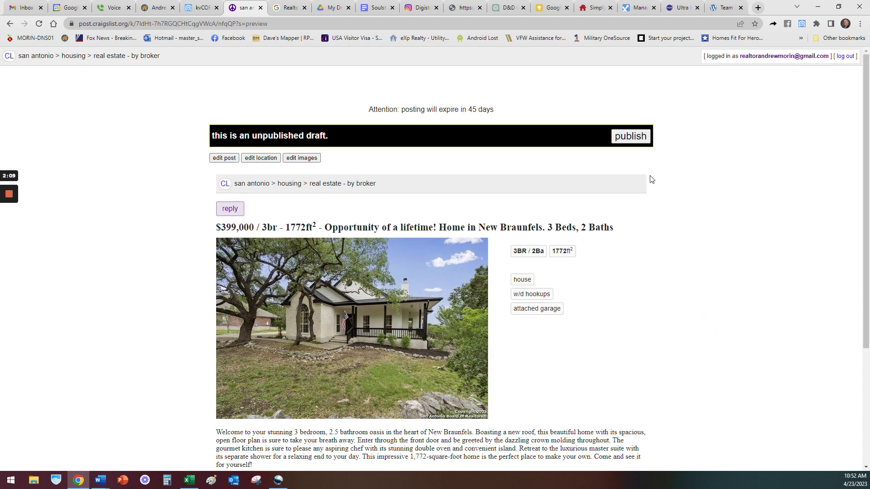
pyautogui.click(630, 136)
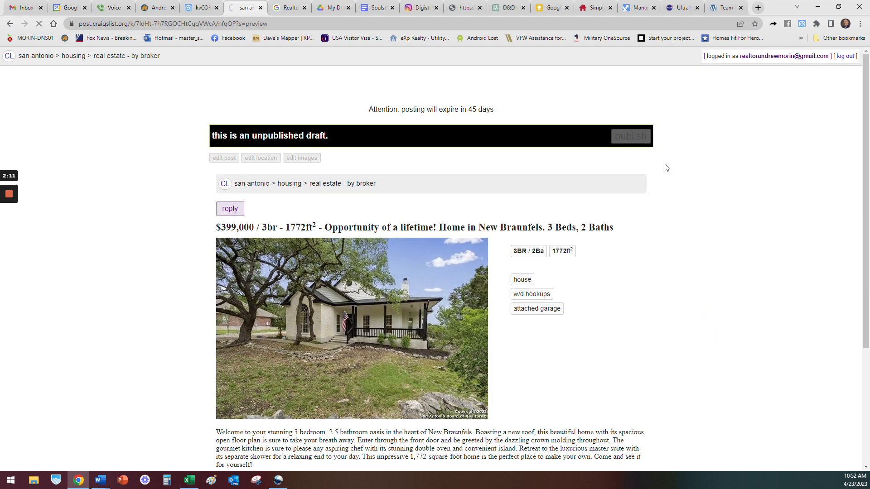
pyautogui.click(631, 136)
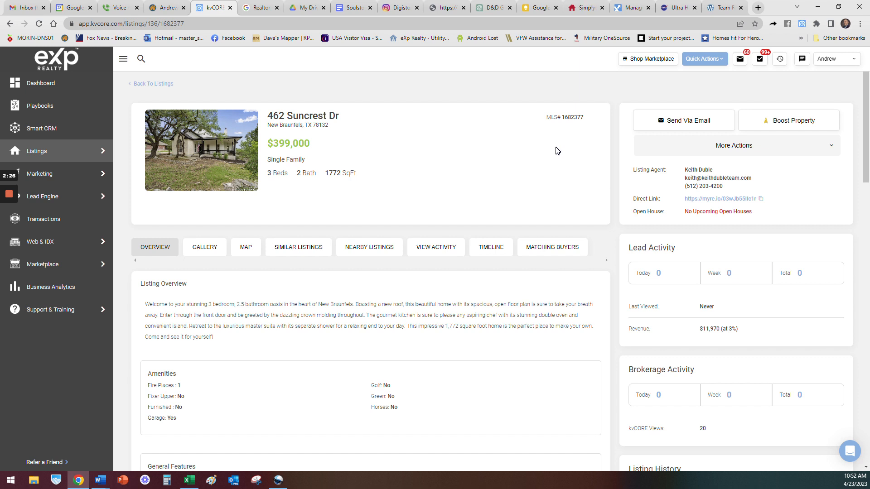
pyautogui.click(734, 146)
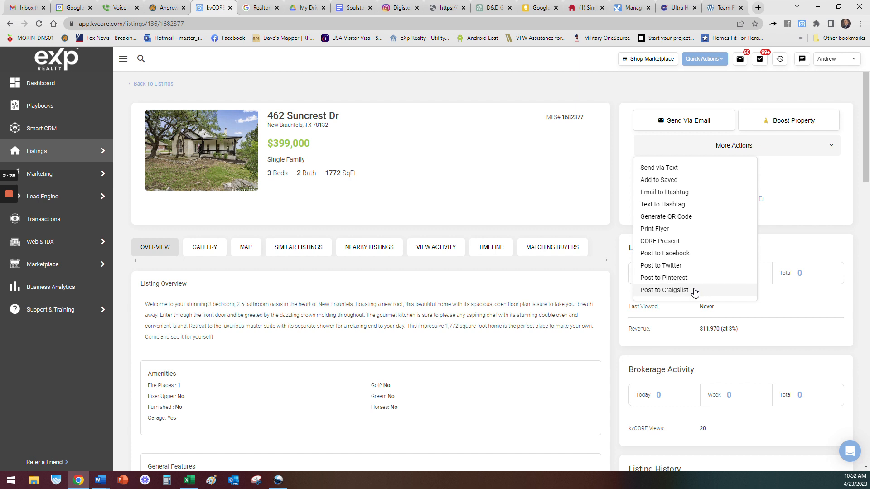
pyautogui.moveTo(793, 58)
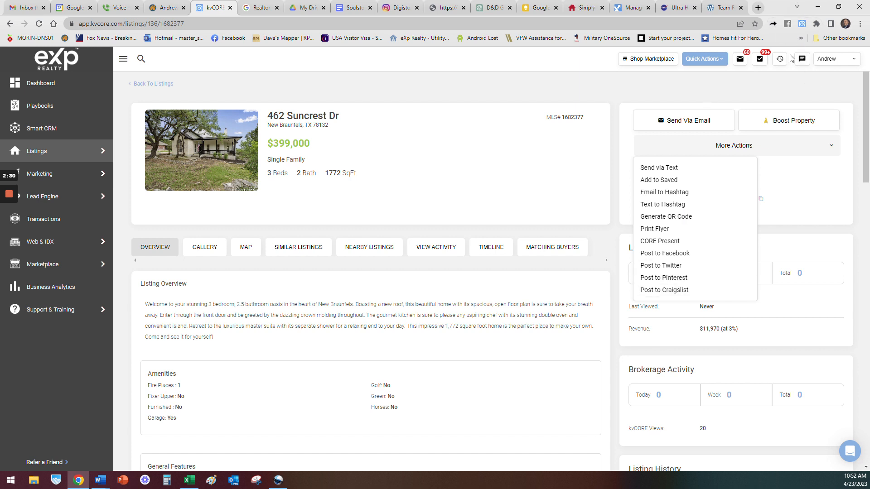